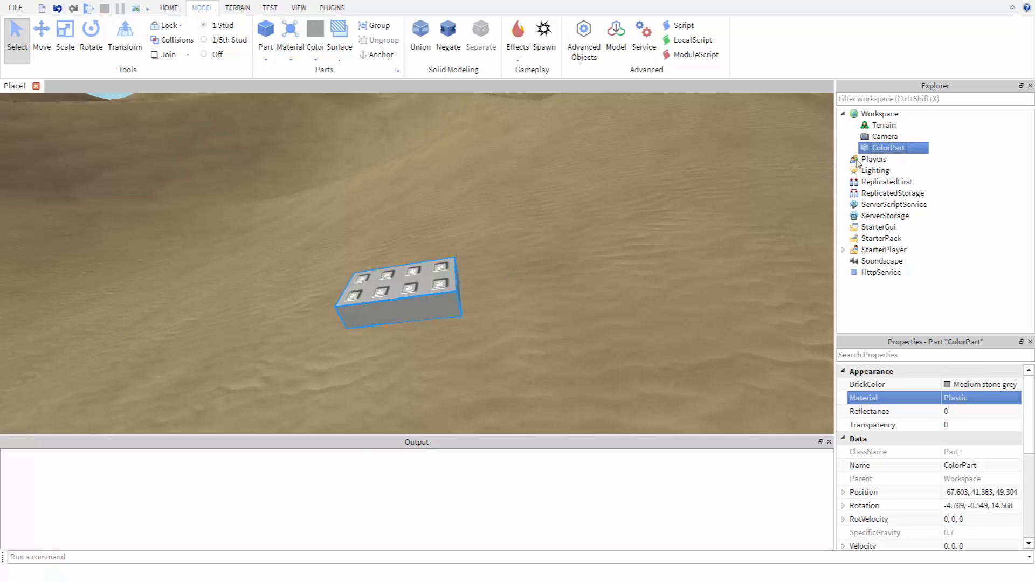
mouse_move(687, 240)
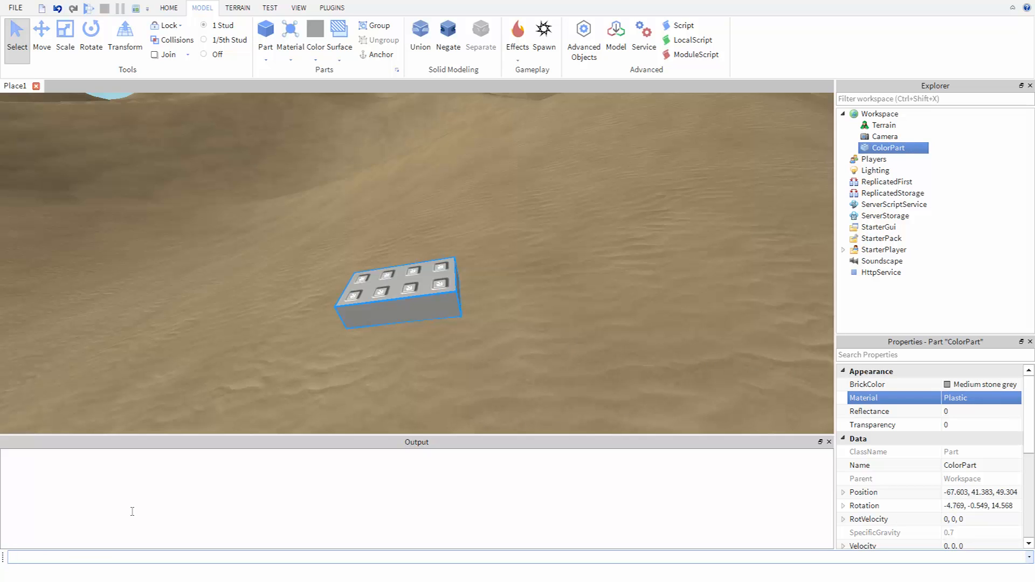
- Replace the Baseplate transparency line with 'game.Workspace.ColorPart.BrickColor =' in the command bar
type("game.Workspace.Baseplate.Transparency = 0.5")
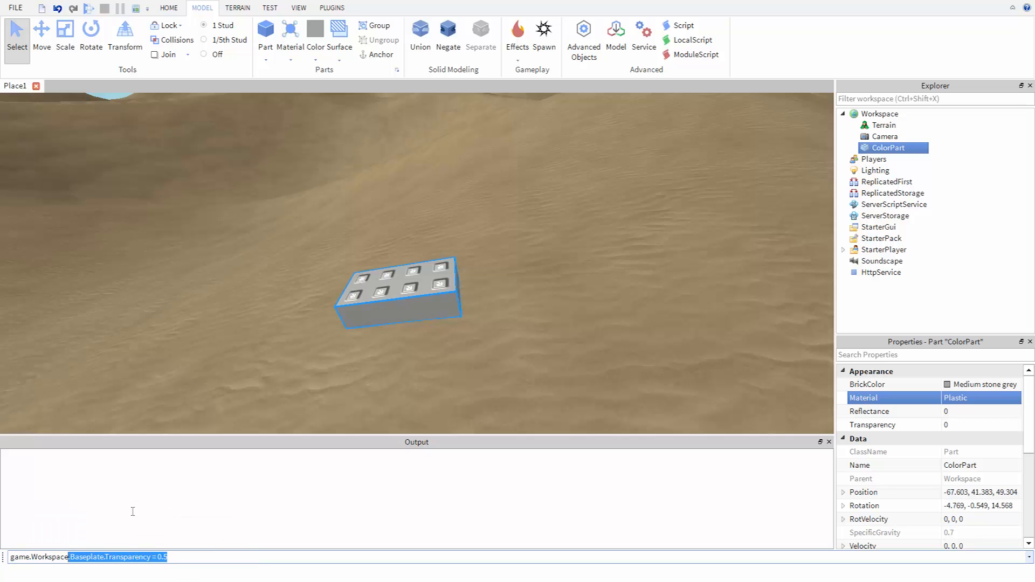
type("game.Workspace.ColorPart")
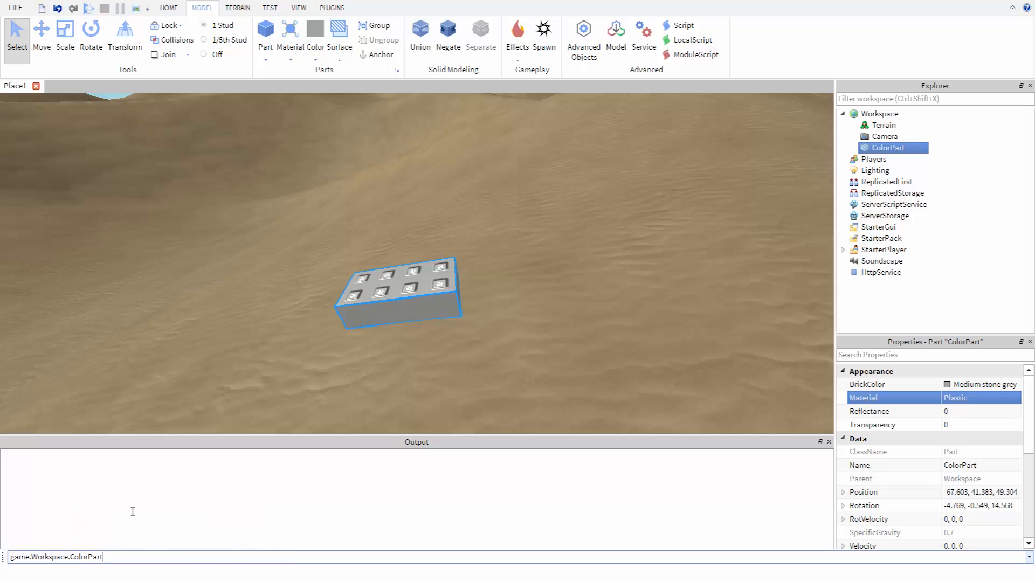
type(".")
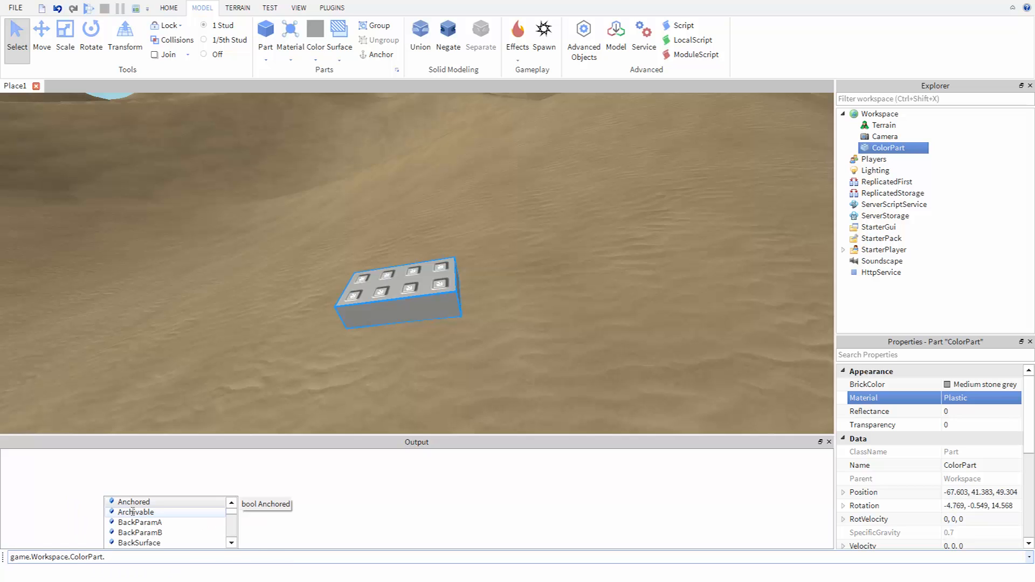
type("BrickColor")
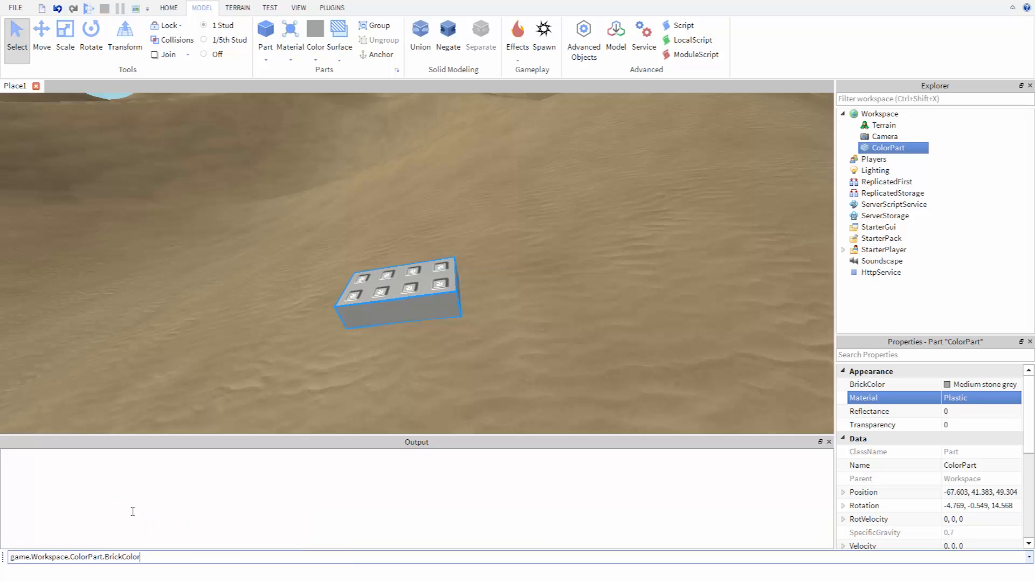
type("=")
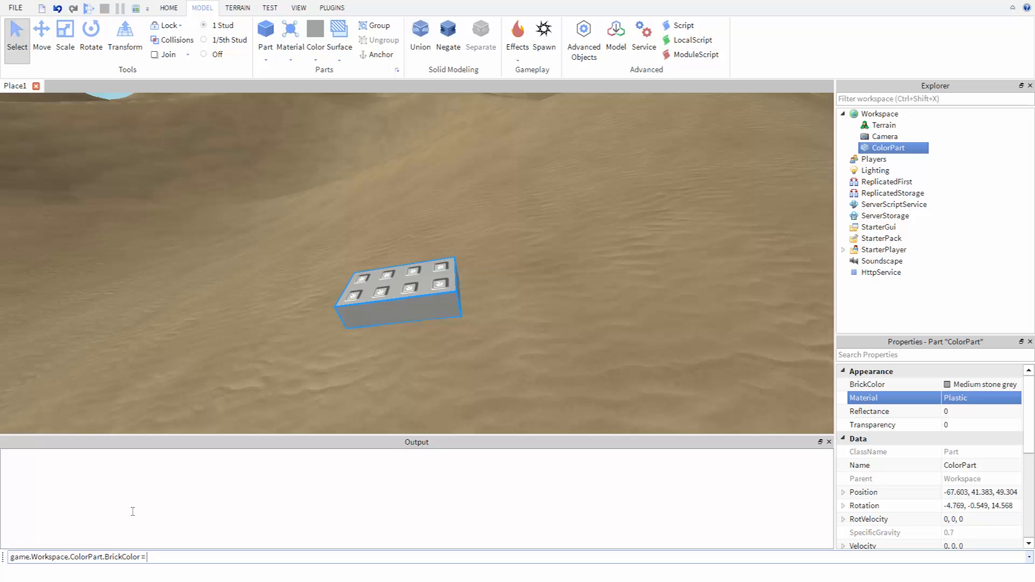
- Complete the command with BrickColor.Red() and run it, turning ColorPart bright red
type("BrickColor.")
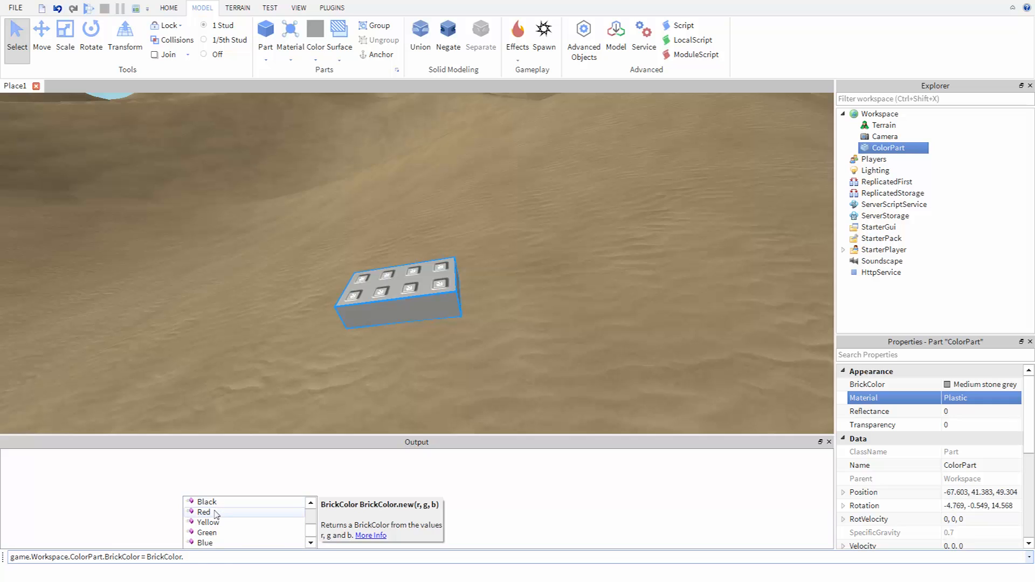
type("R")
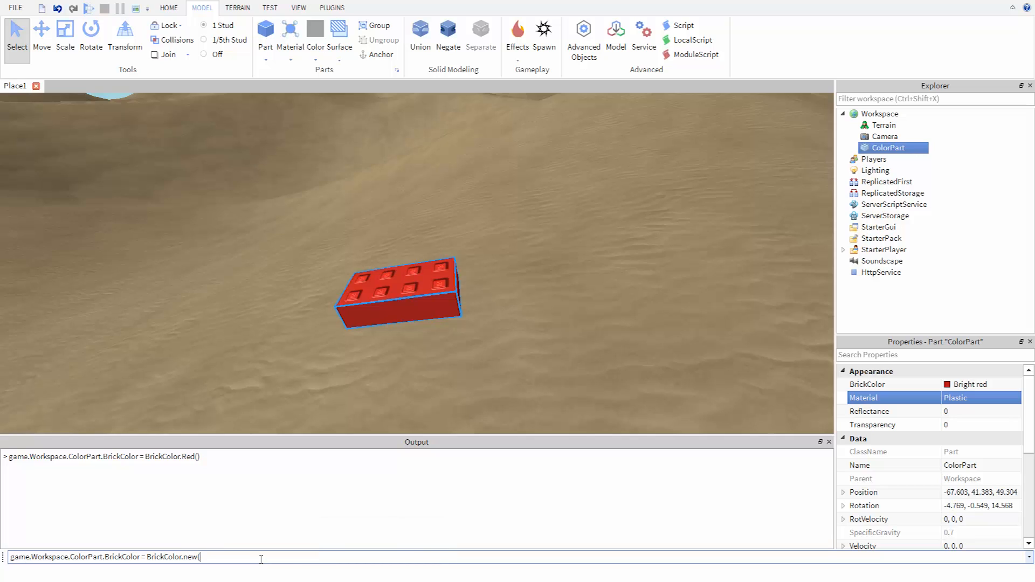
- Run BrickColor.new("Bright blue") on ColorPart, then view and dismiss the BrickColor palette
type("*")
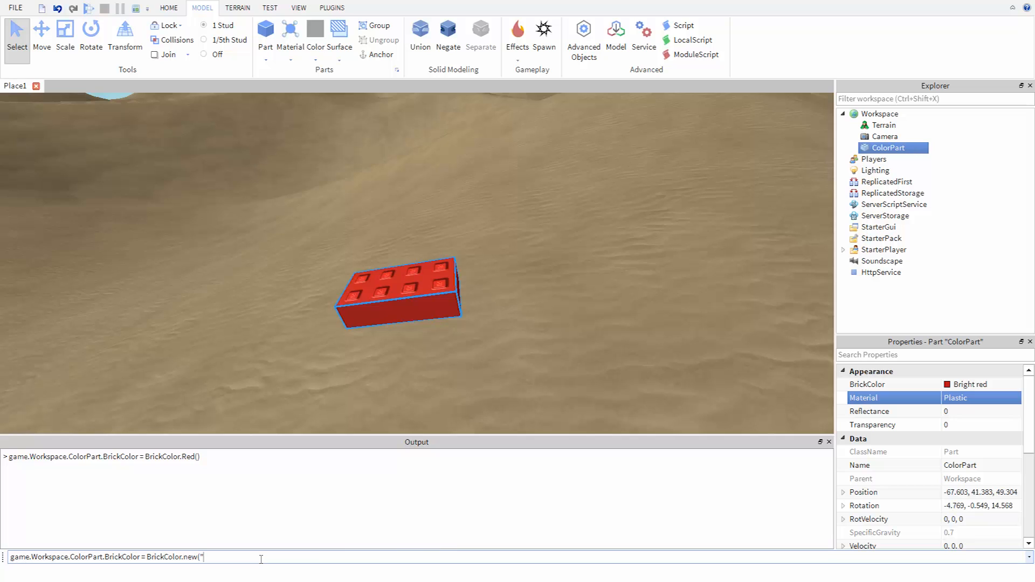
type("Bright blue\")")
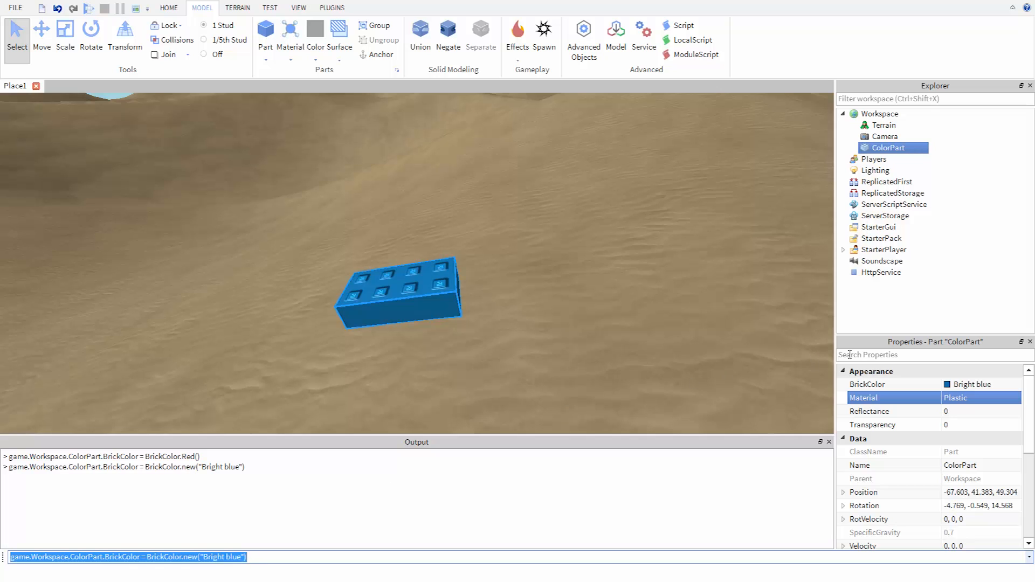
left_click(967, 384)
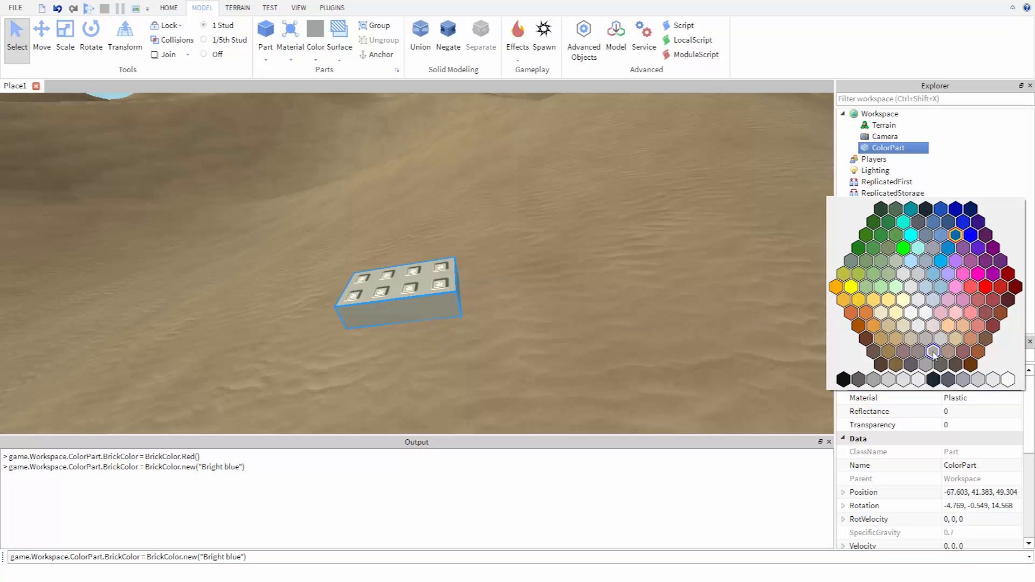
left_click(905, 326)
type("Random")
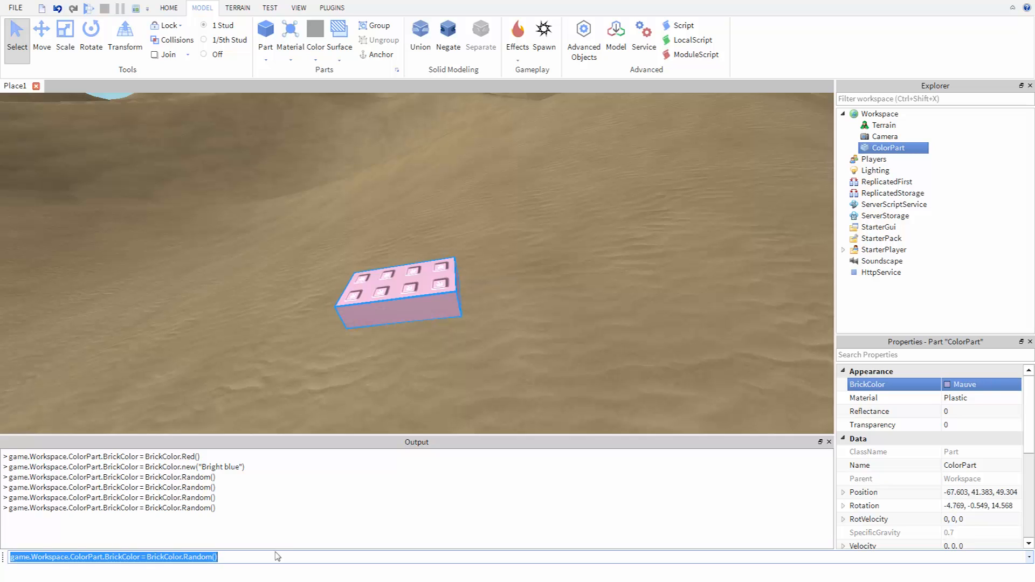
- Select the command line to edit the BrickColor.Random() command again
left_click(218, 557)
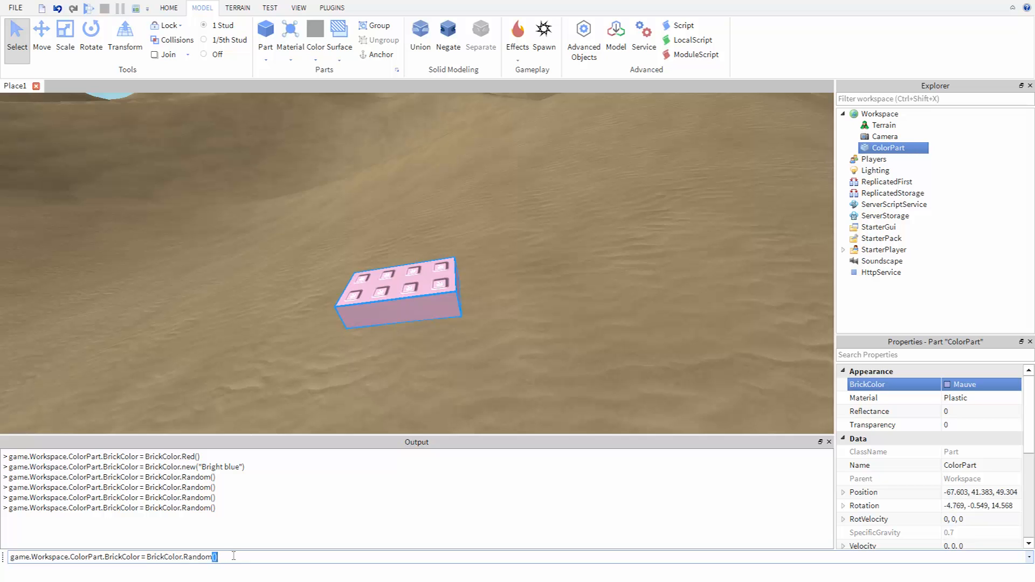